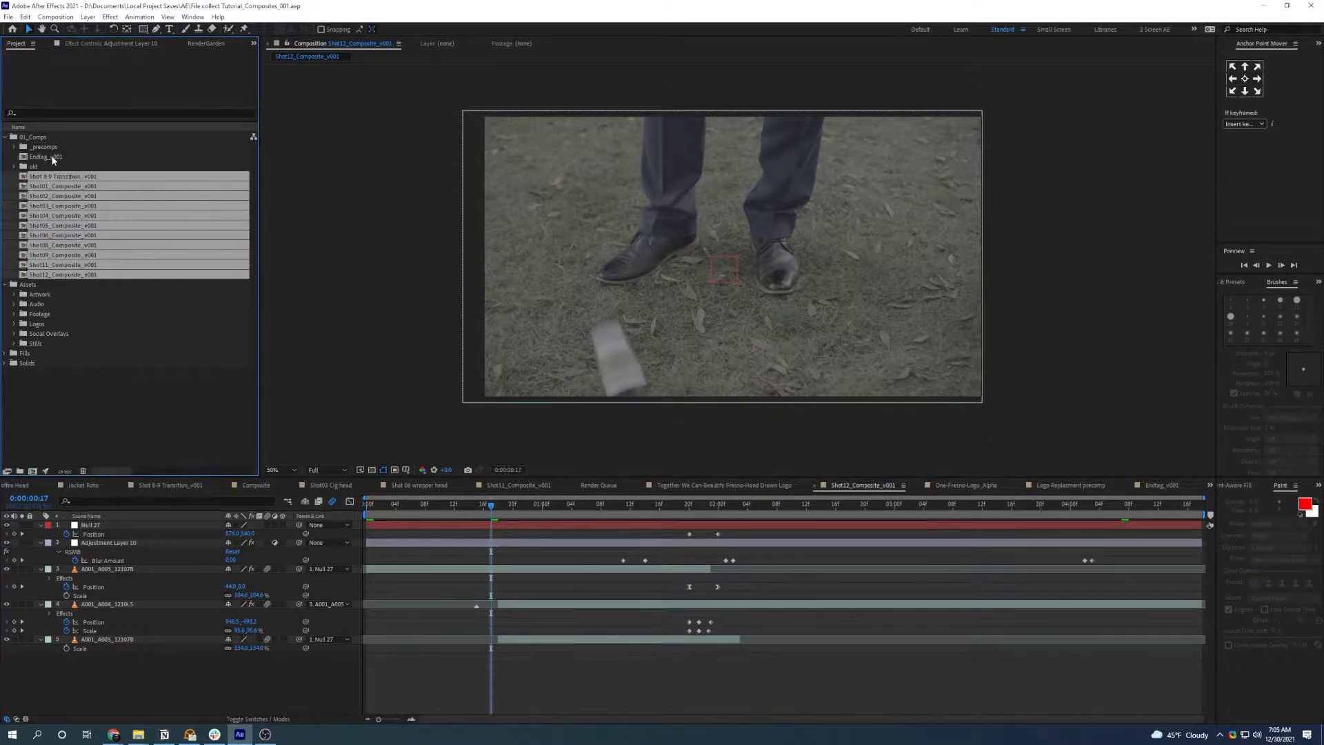
- Reach the Dependencies submenu under the File menu with the comps selected
click(12, 17)
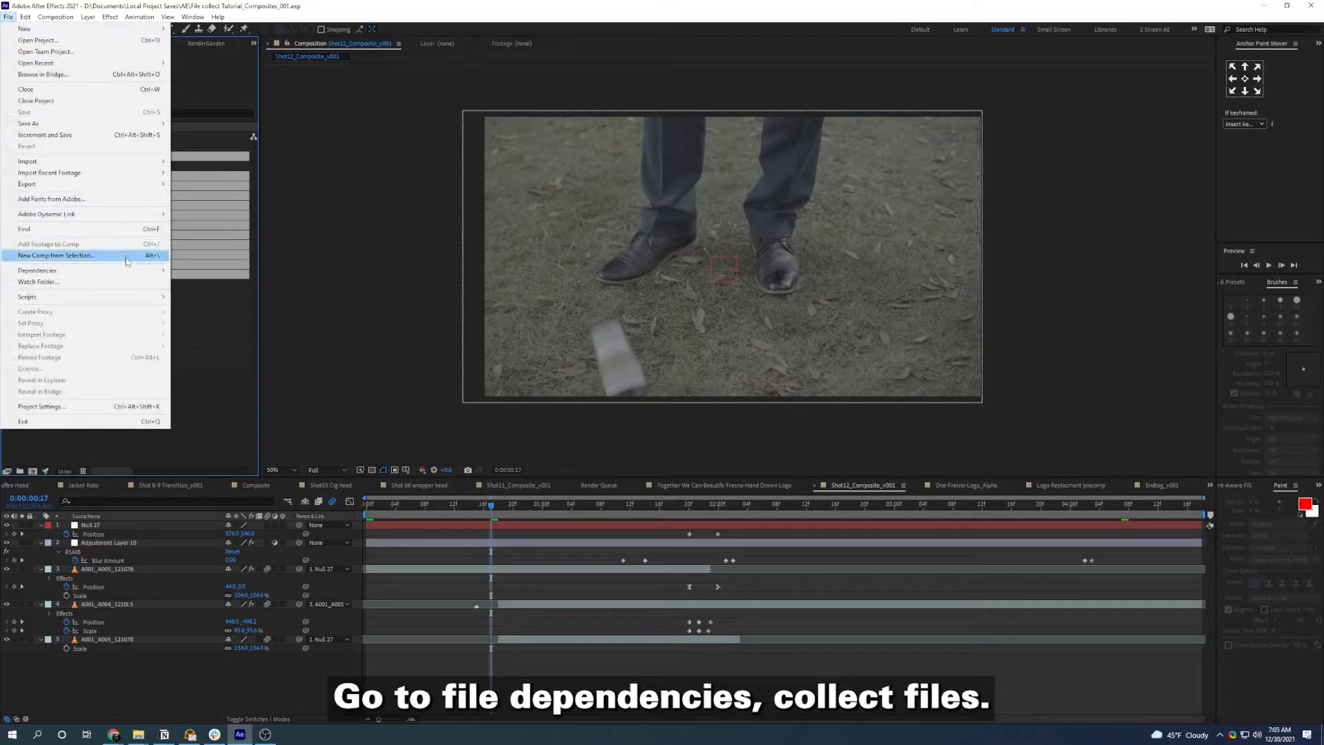
click(36, 271)
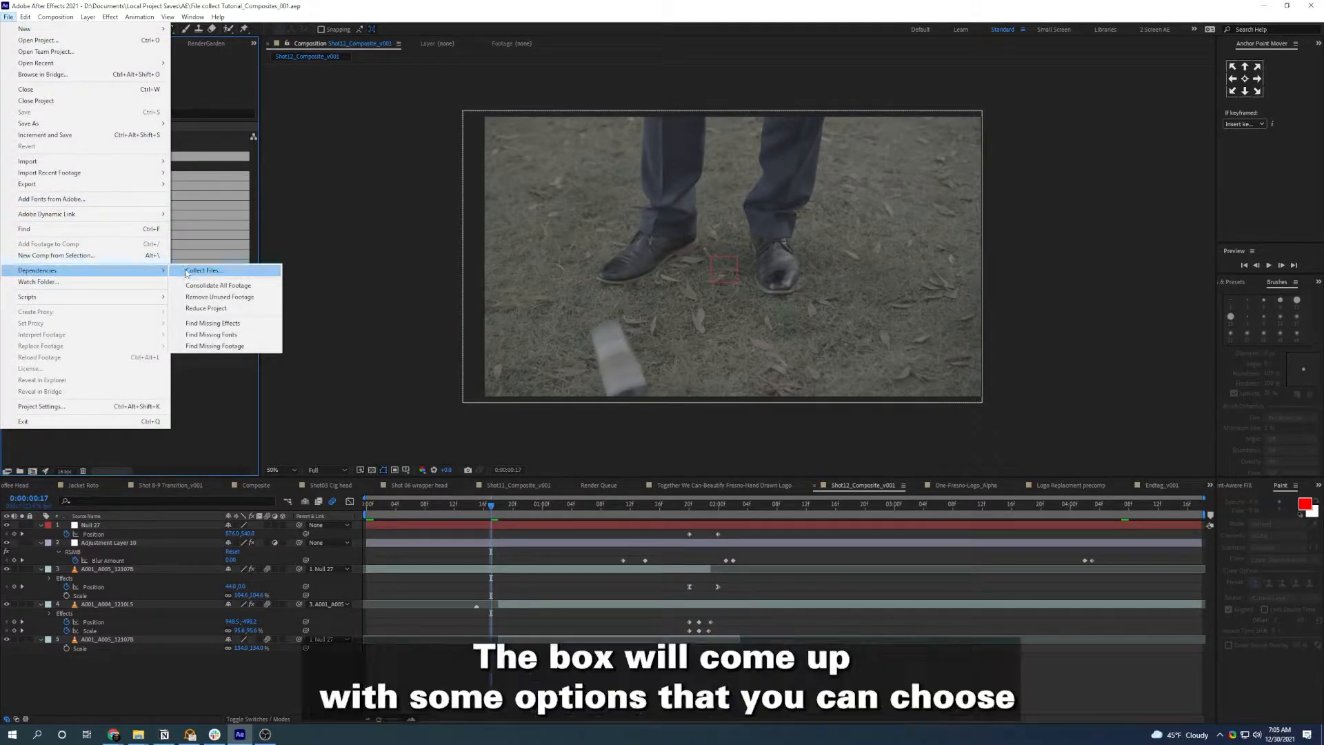
- Start Collect Files for the selected comps, add a collection comment, and begin collecting
click(202, 270)
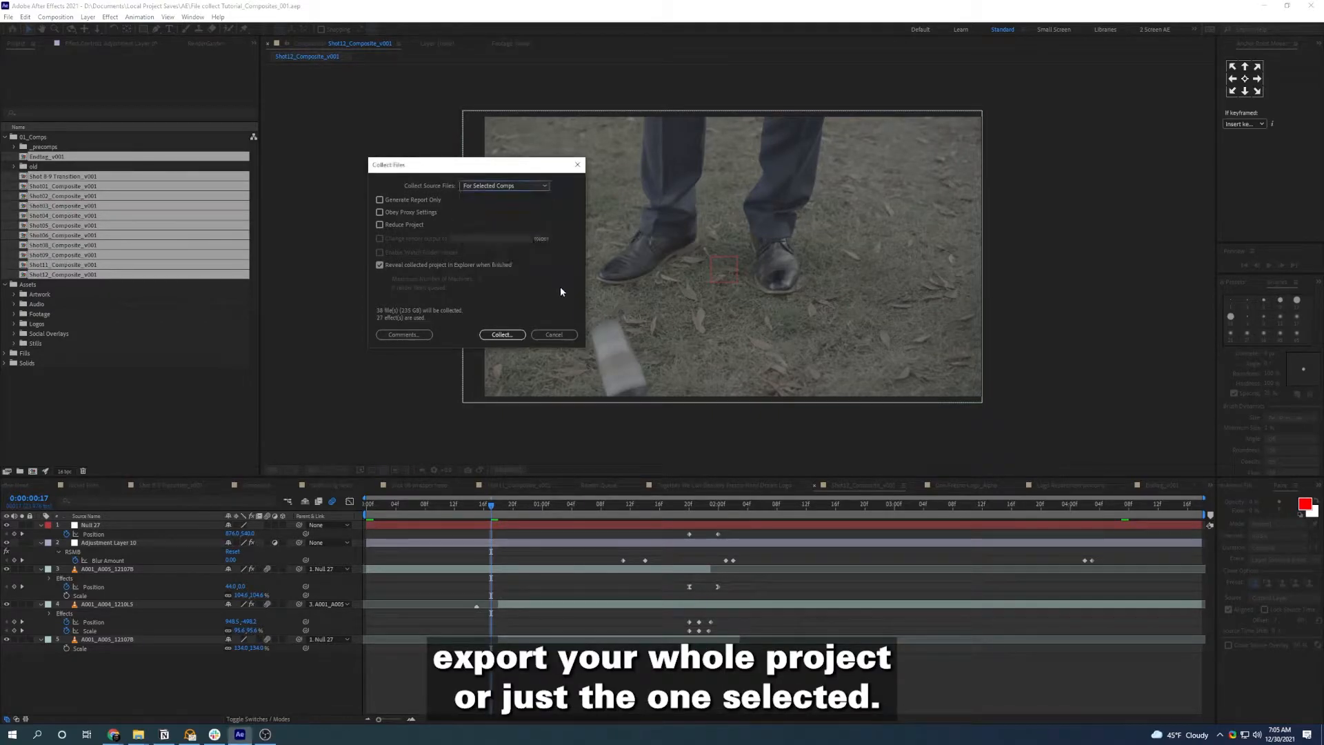
click(404, 334)
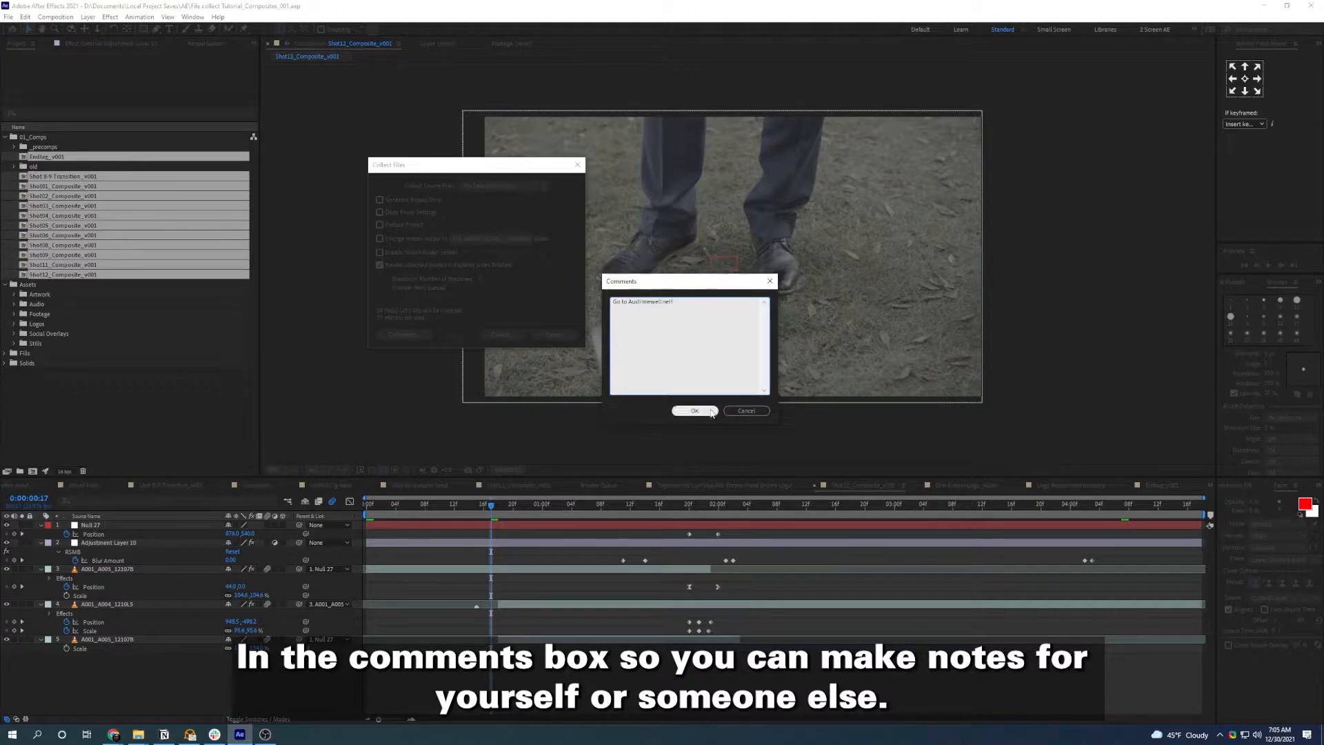
click(692, 411)
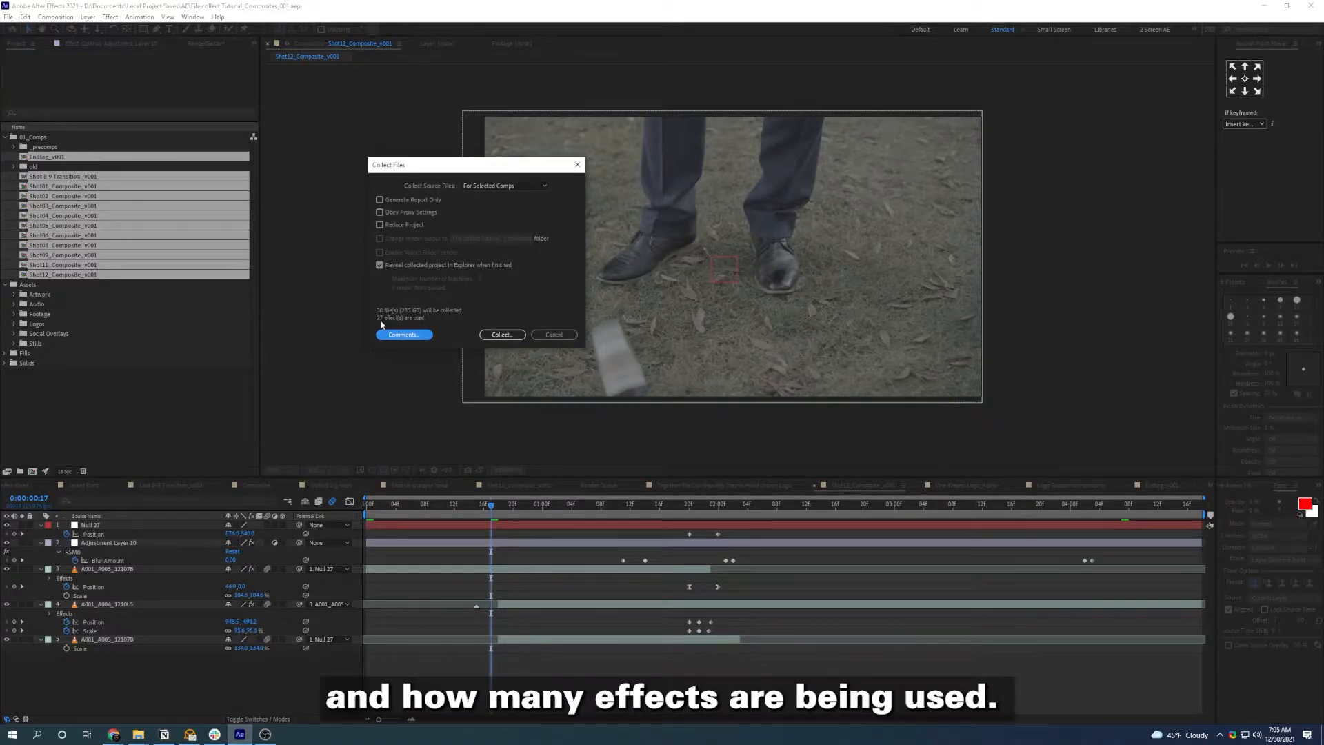
click(502, 334)
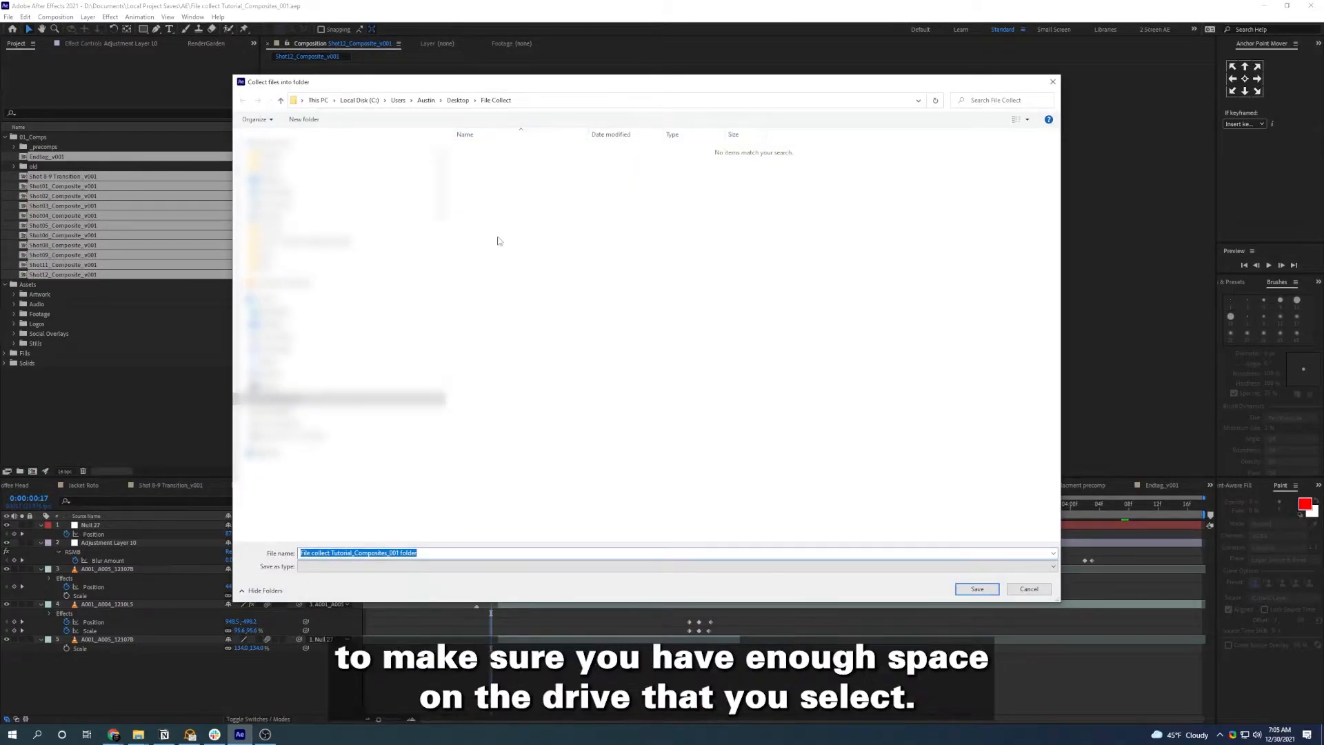
- Save the collection into the new folder inside File Collect on the desktop
click(977, 589)
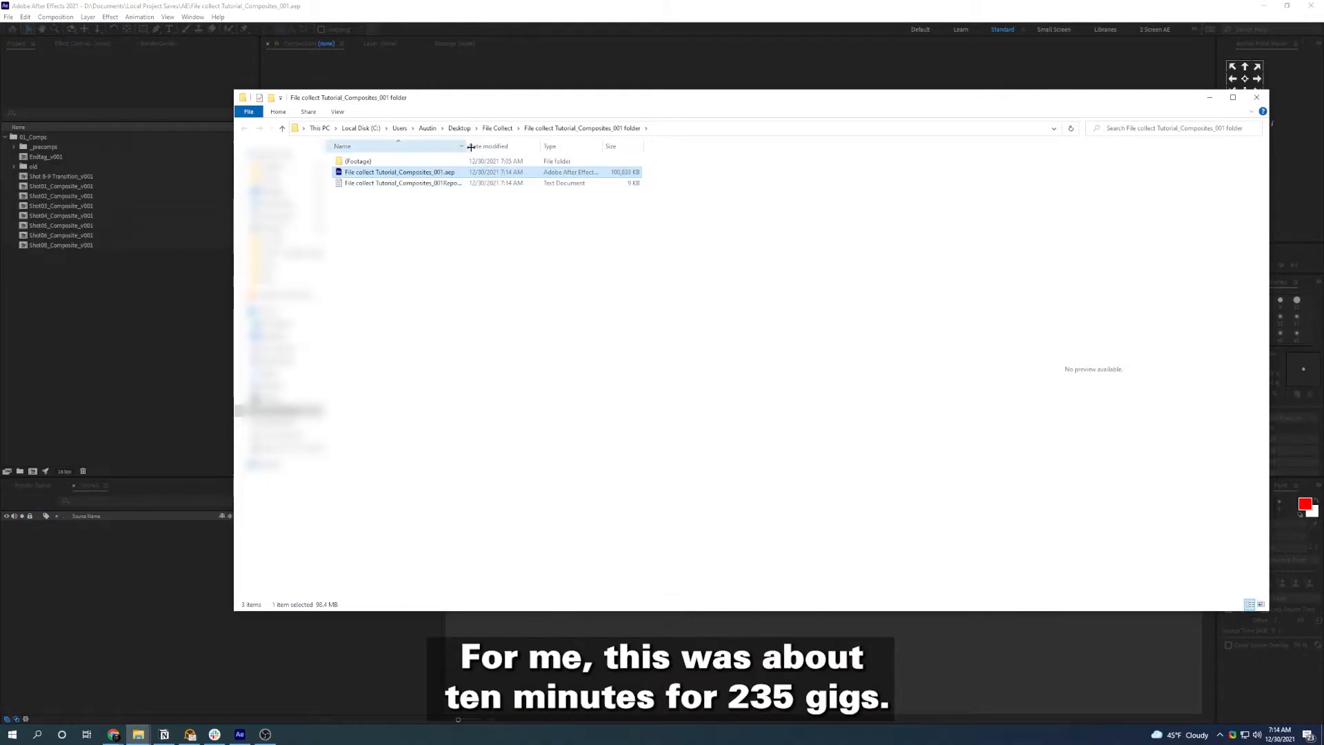
- Preview the Report.txt listing the collected comps, file count and total size
click(403, 182)
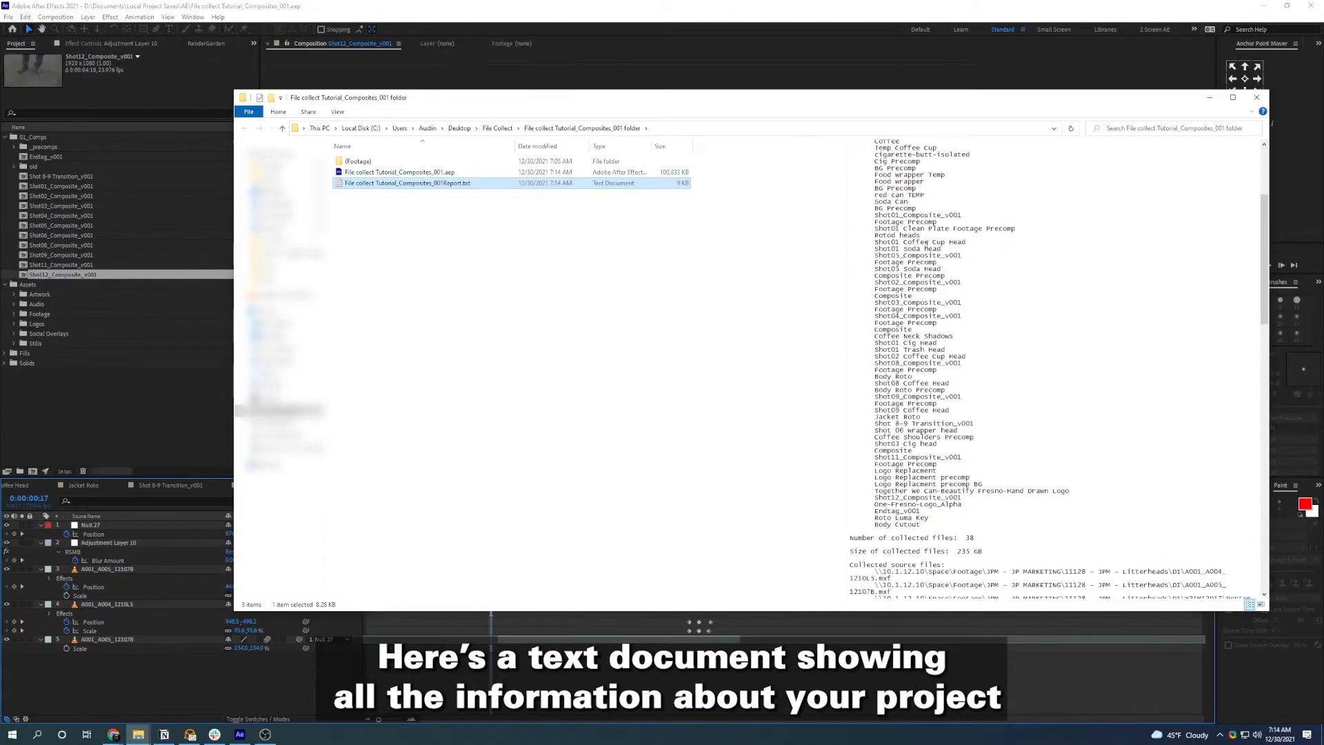
scroll(down, 3)
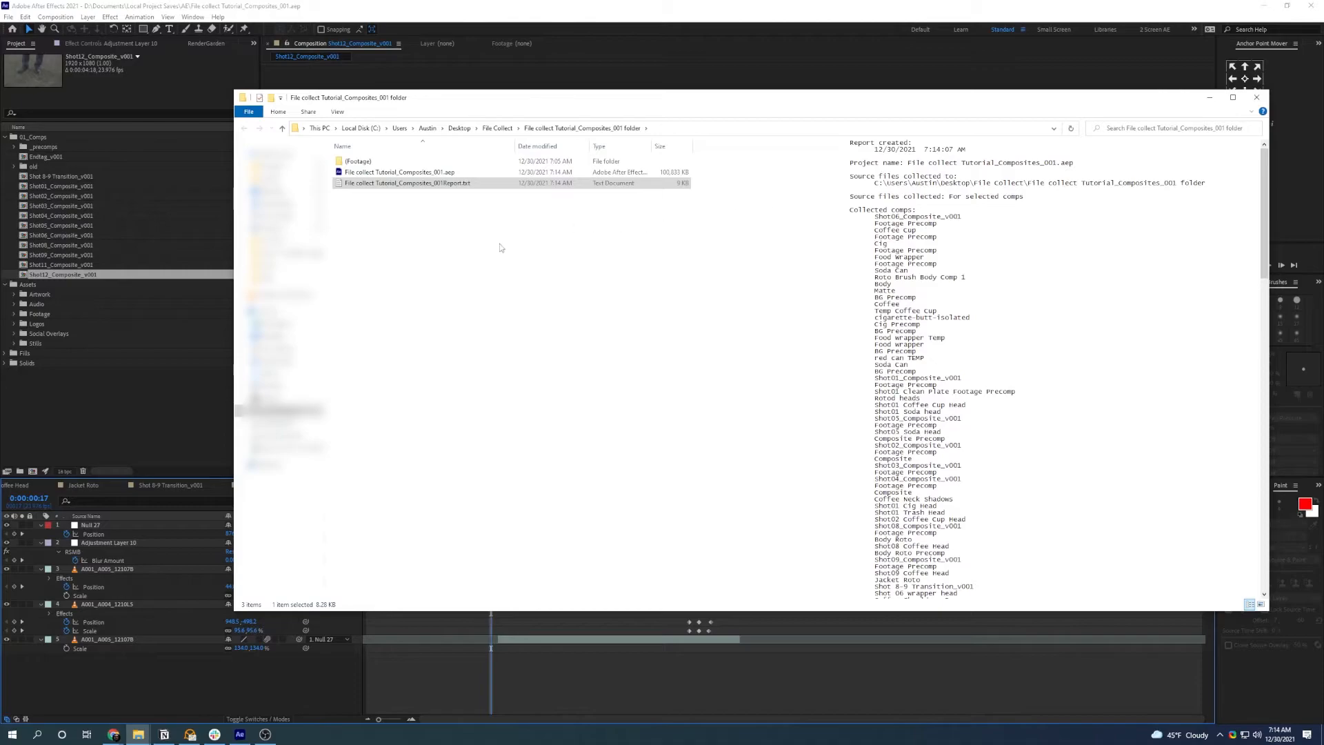
- Browse the collected Footage folder's precomps CONTENTS, then the Assets subfolders
double_click(358, 160)
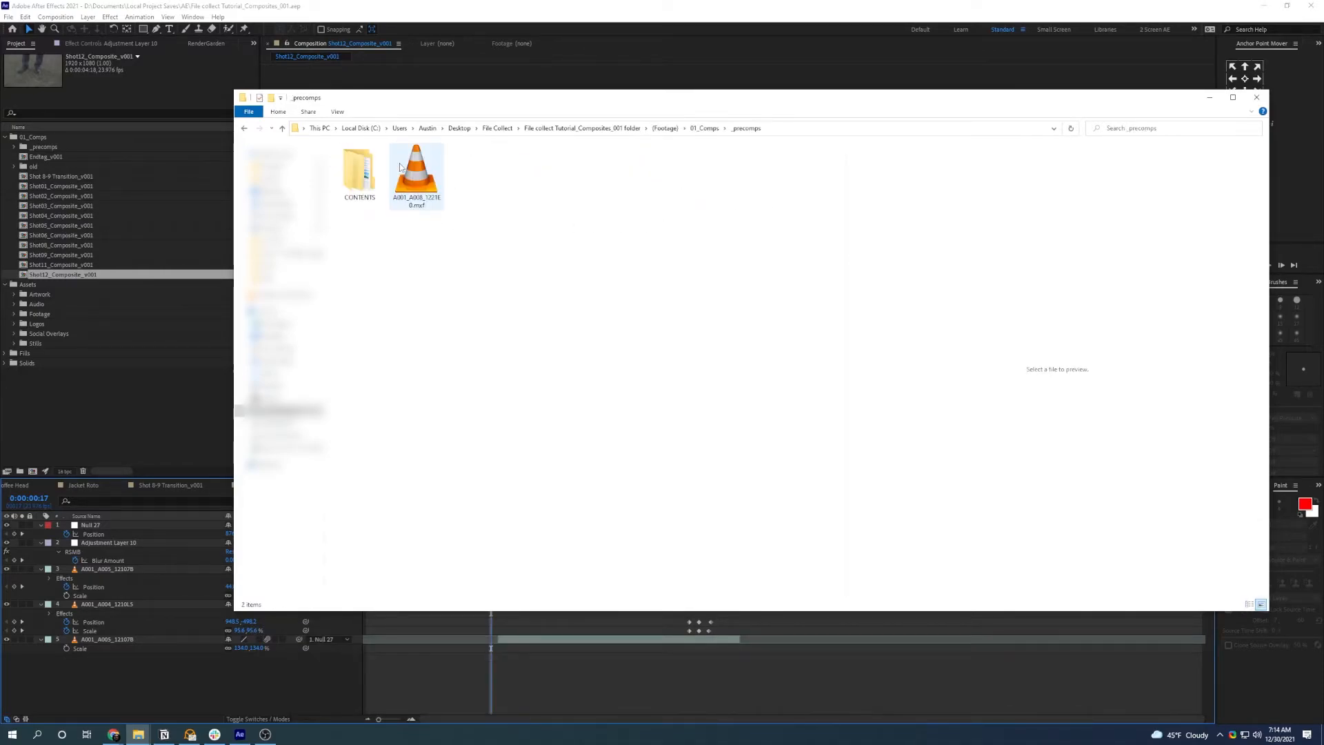
click(359, 171)
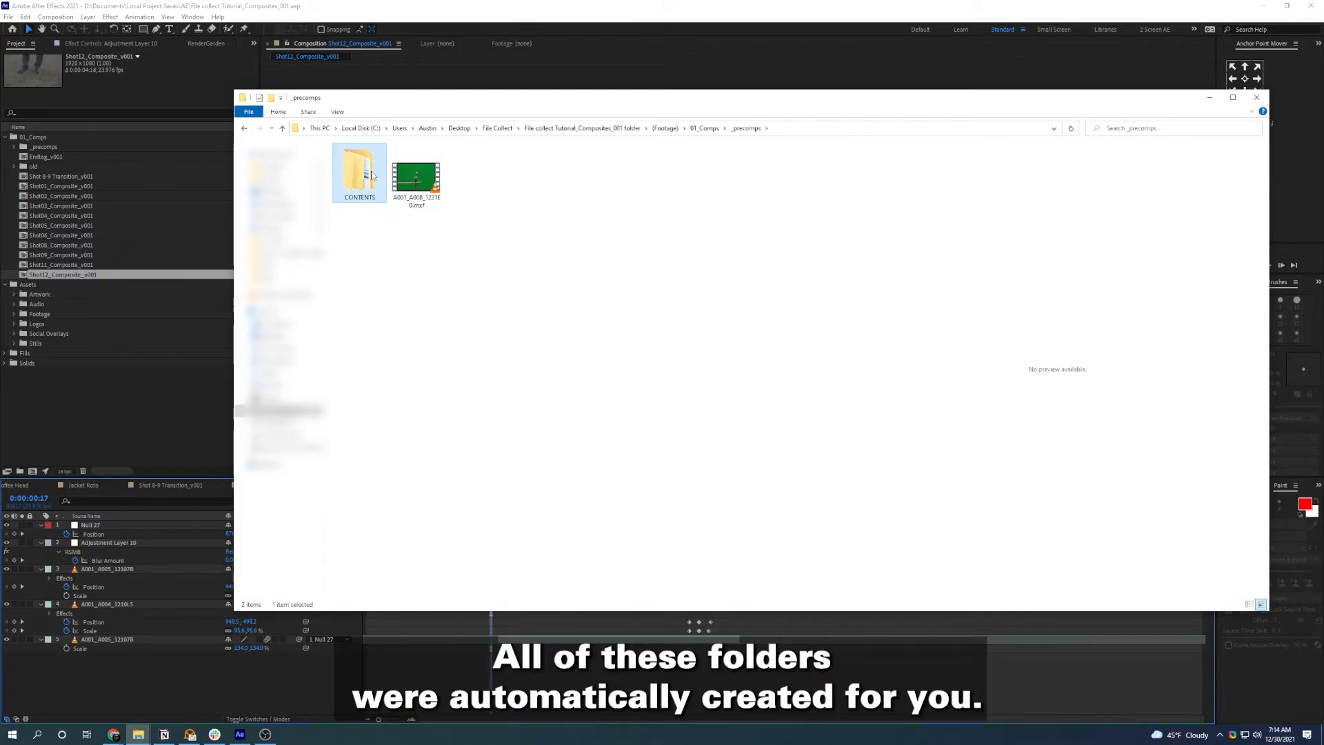
double_click(358, 168)
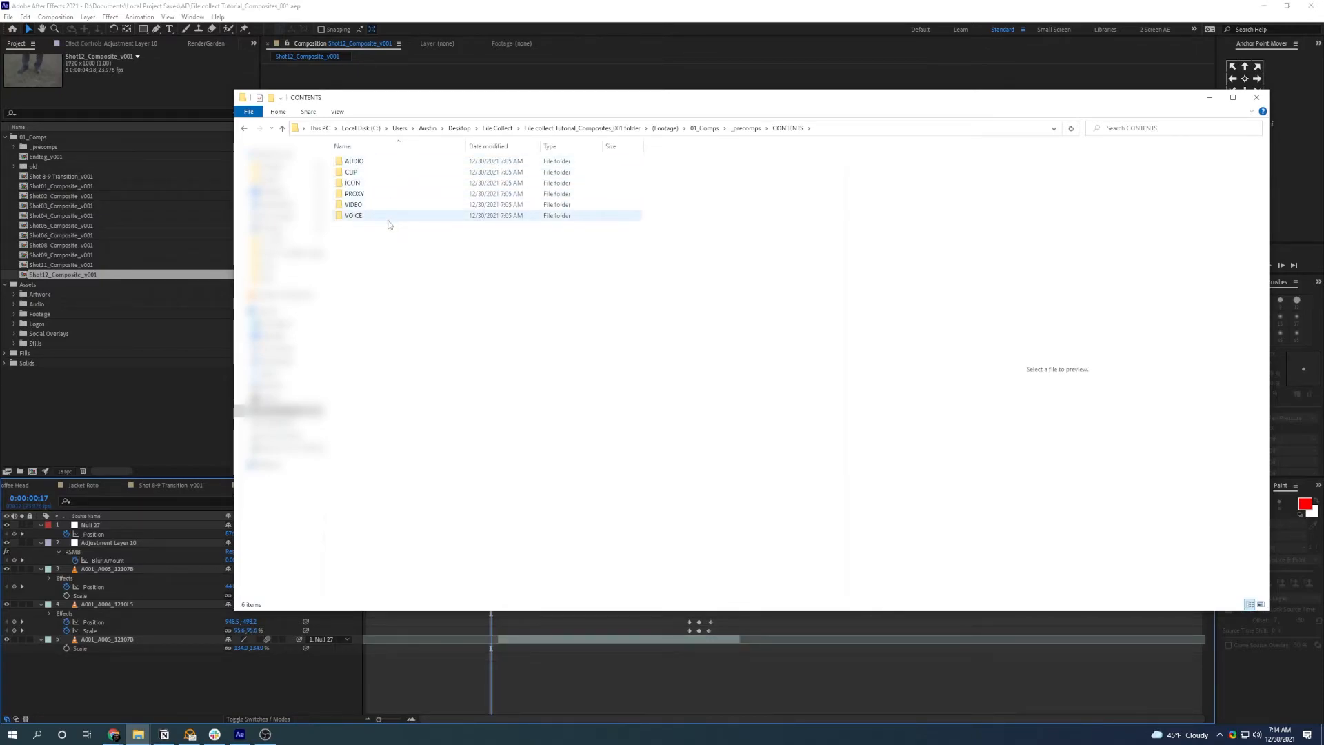
click(744, 127)
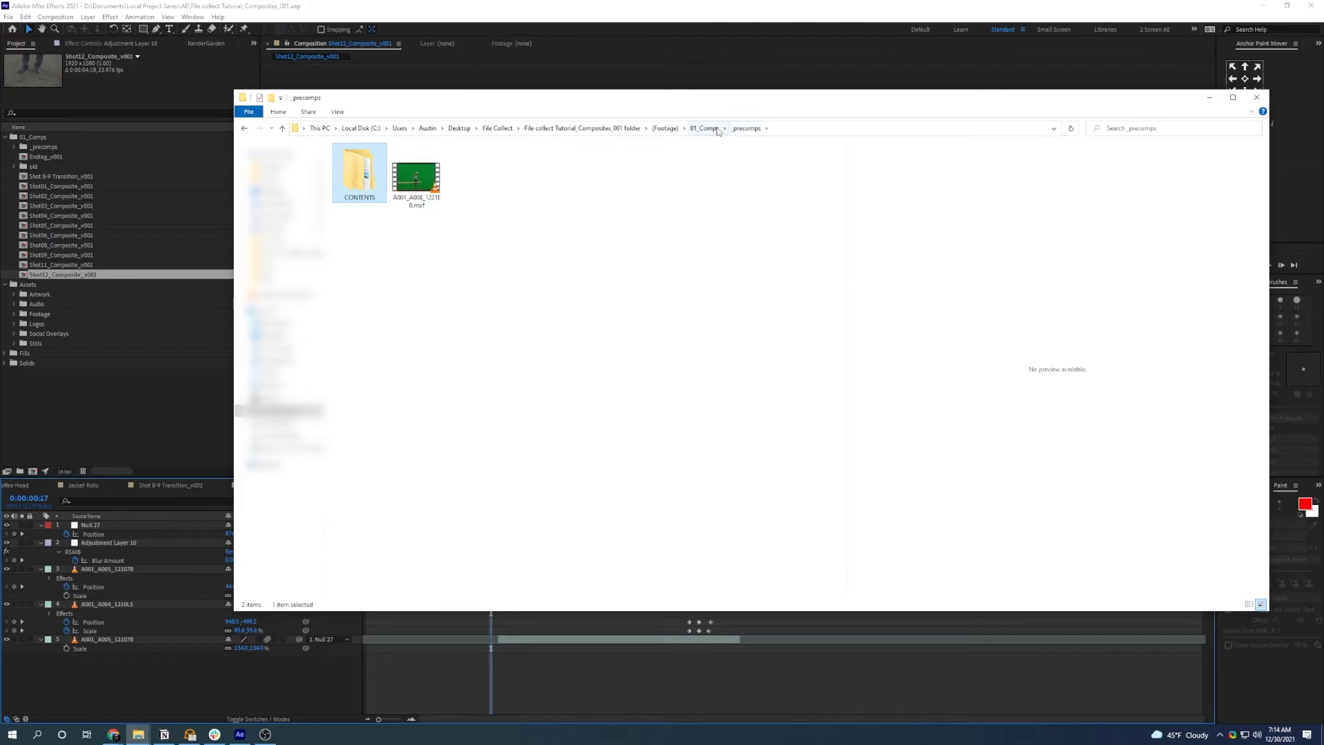
click(666, 127)
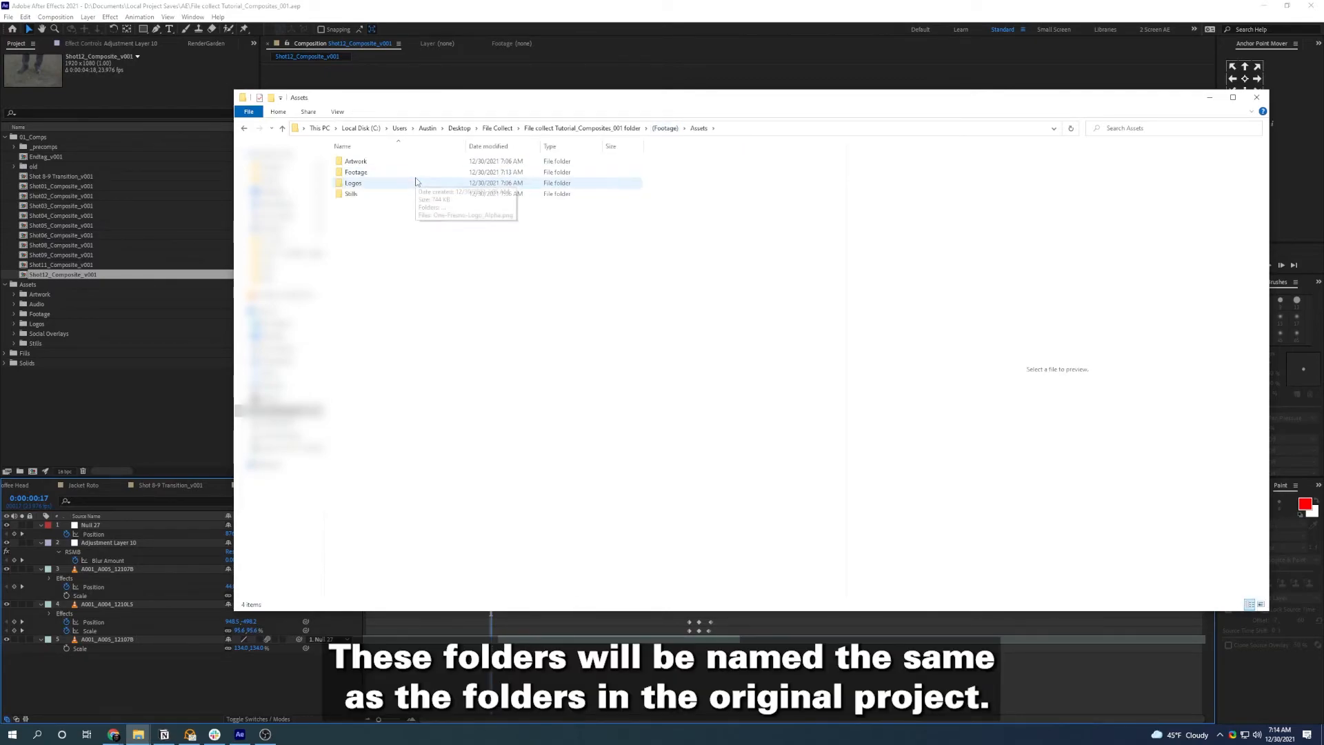